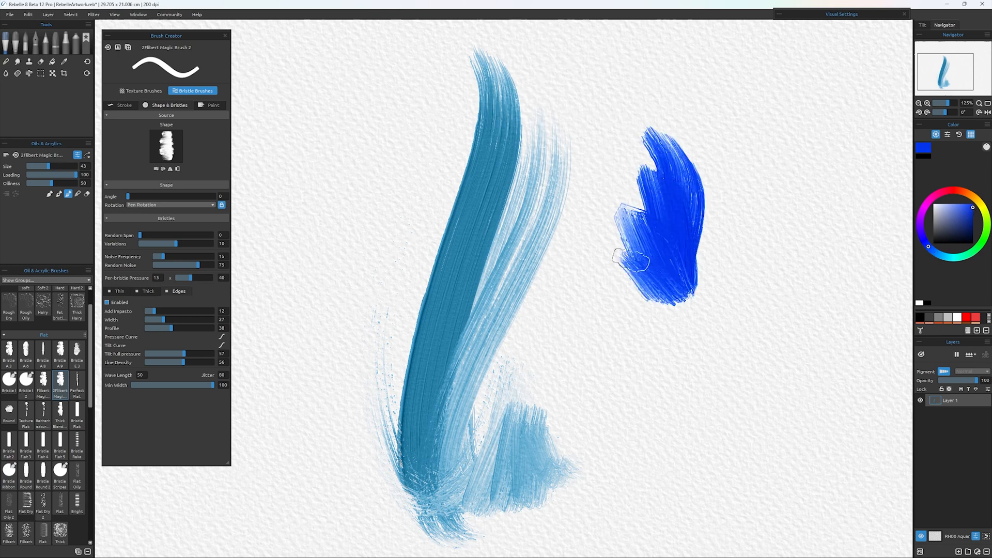
- Paint blue, green and violet test strokes with Oils & Acrylics brushes
left_click_drag(633, 260, 676, 392)
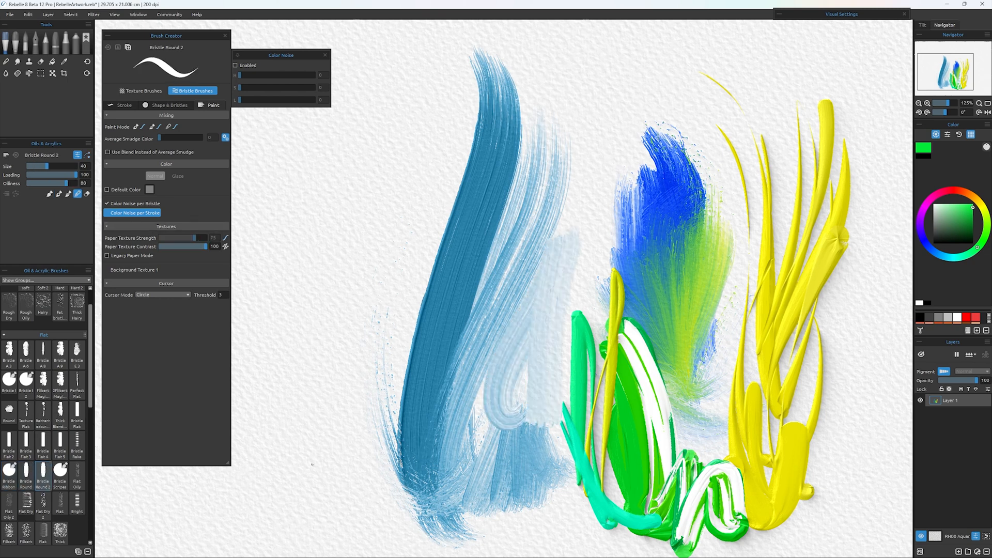
left_click_drag(411, 227, 387, 480)
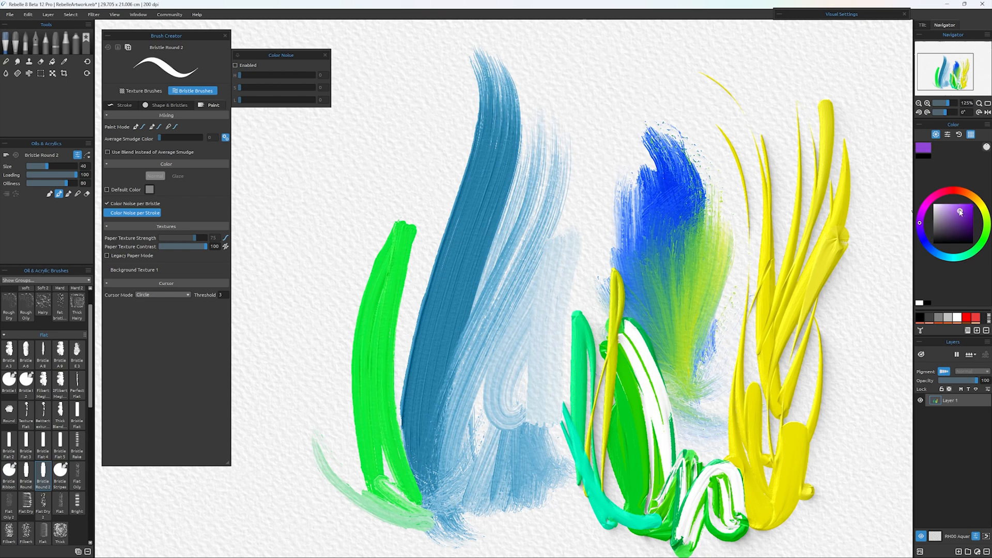
left_click_drag(351, 263, 414, 489)
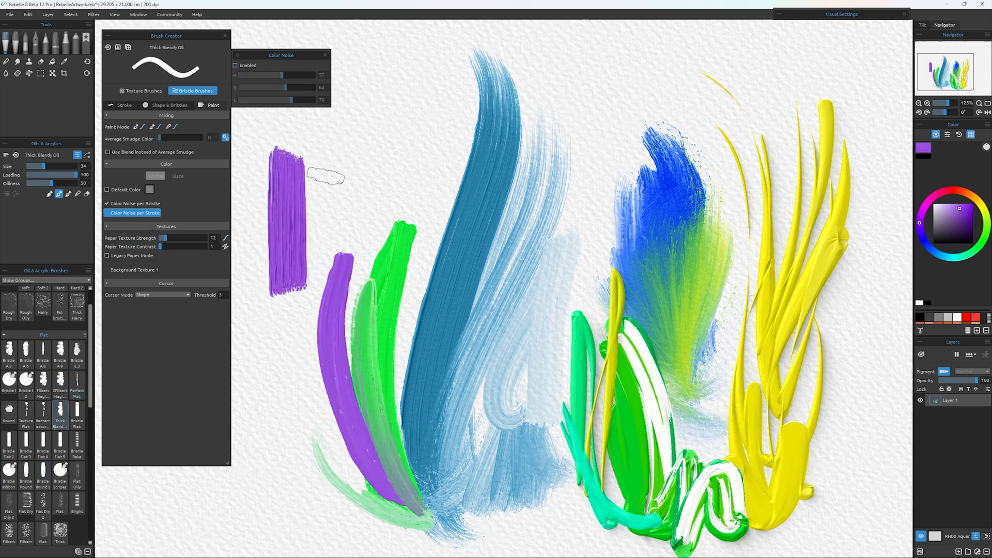
- Switch through flat, round bristle and 2Filbert Magic Brush 2 and paint orange zigzag strokes
left_click(42, 420)
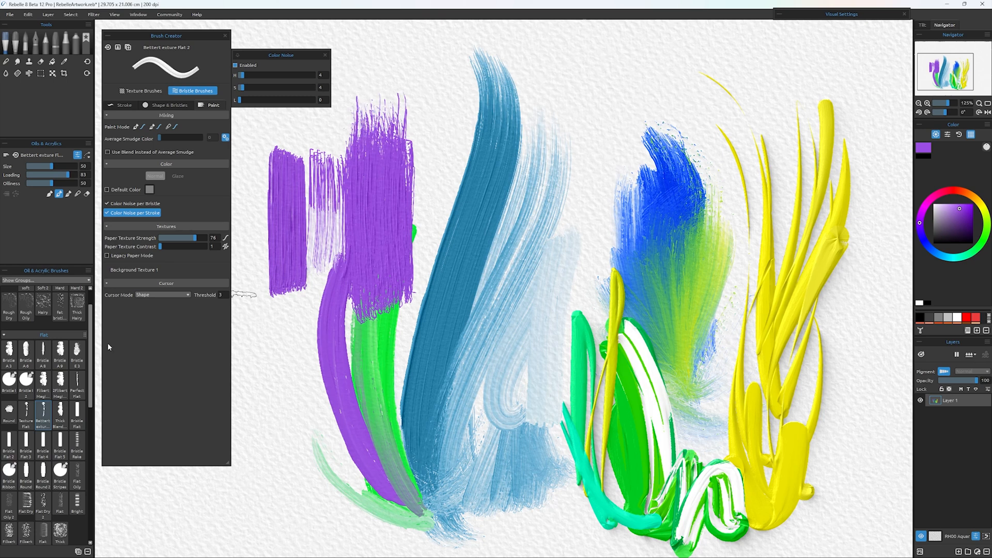
left_click(8, 414)
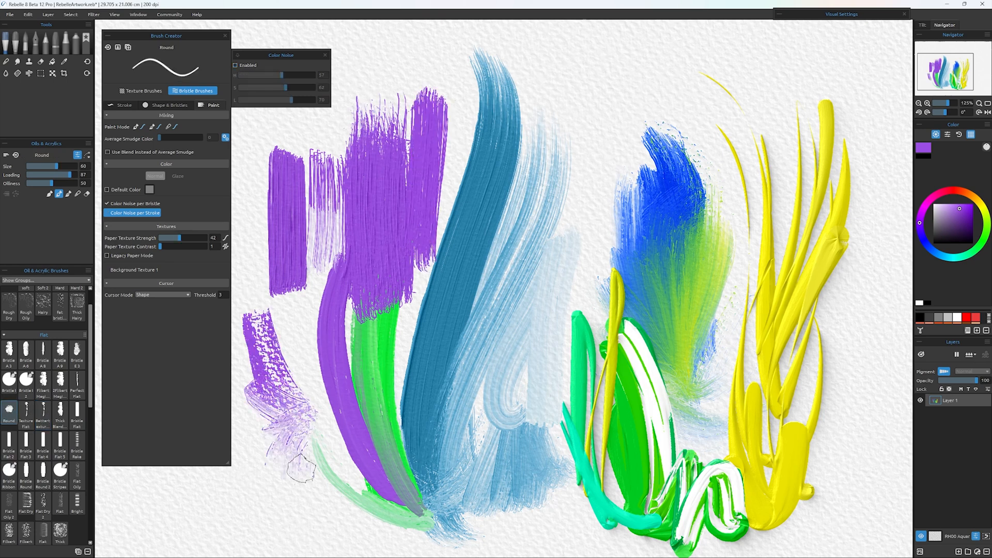
left_click(59, 384)
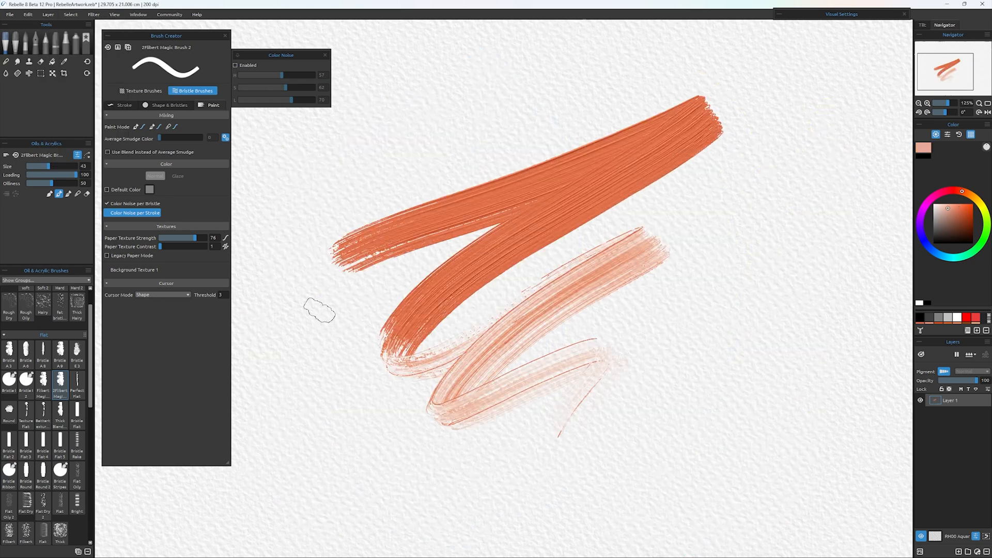
- Lay an orange Watercolor Bristle 6 wash, drop red blooms into it, then choose Metallic Flat 3
left_click_drag(319, 310, 705, 143)
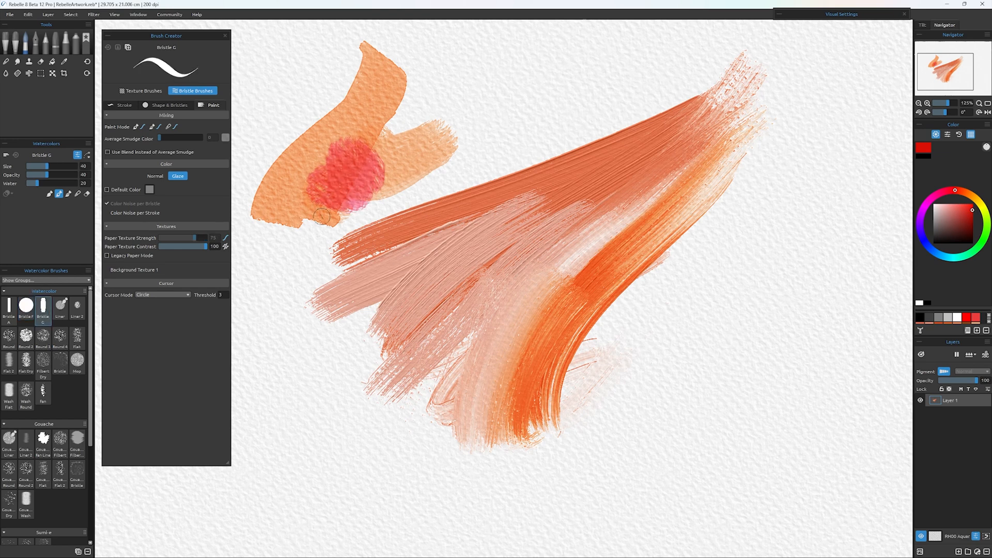
left_click_drag(329, 215, 595, 83)
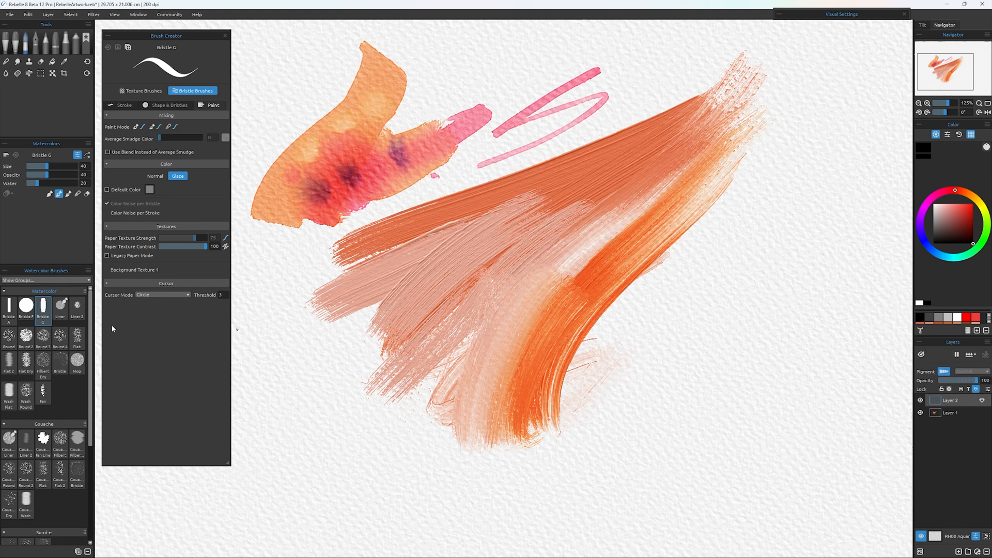
left_click(60, 386)
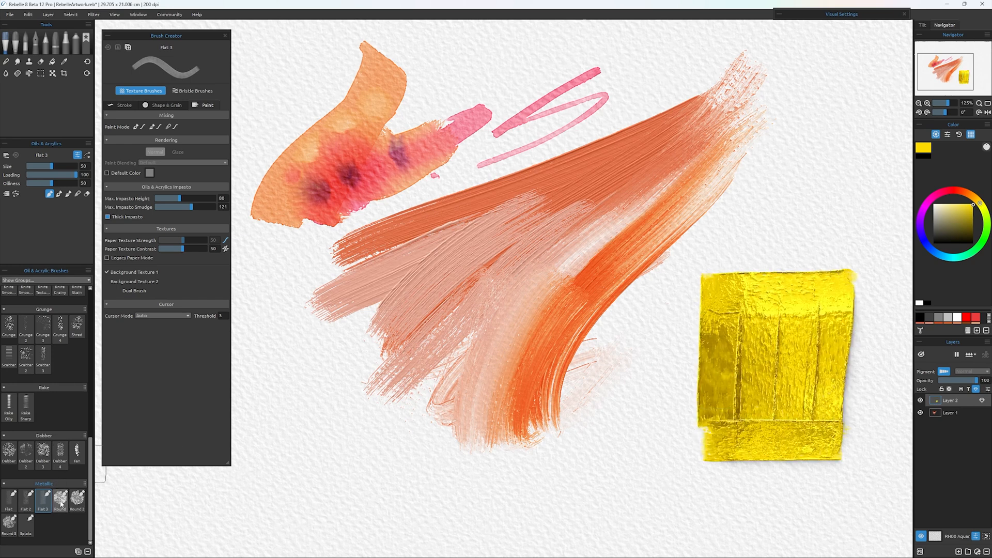
- Select the Ink Bullet pen and load the city-street reference beside the street-scene block-in
left_click(60, 500)
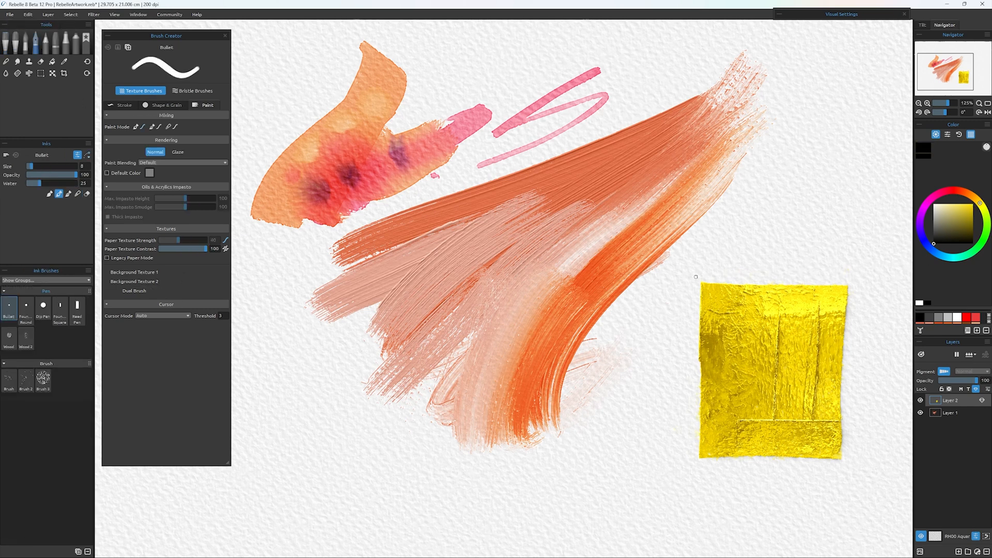
left_click_drag(768, 328, 763, 407)
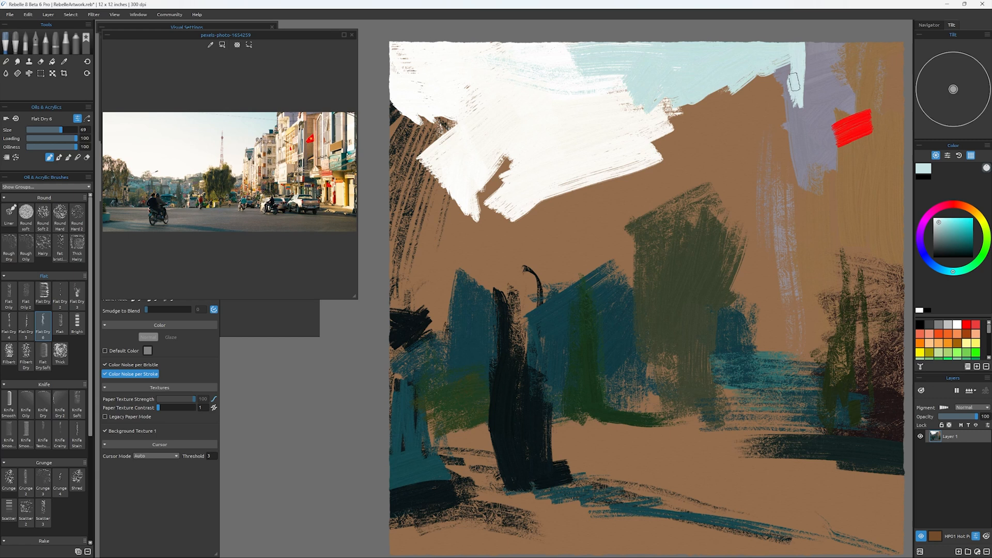
- Paint the pale cream and blue sky across the top with Flat Dry 6
left_click_drag(791, 82, 746, 266)
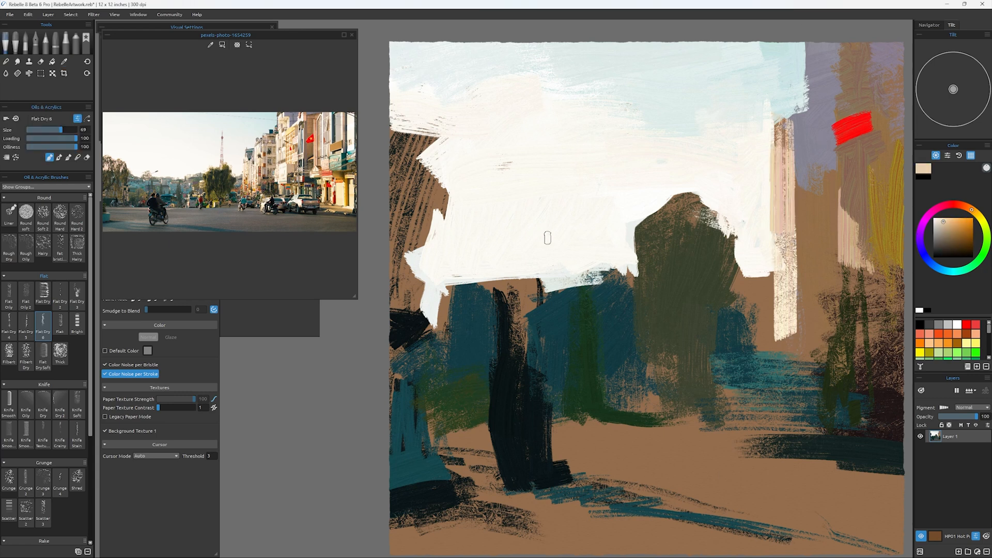
left_click(64, 61)
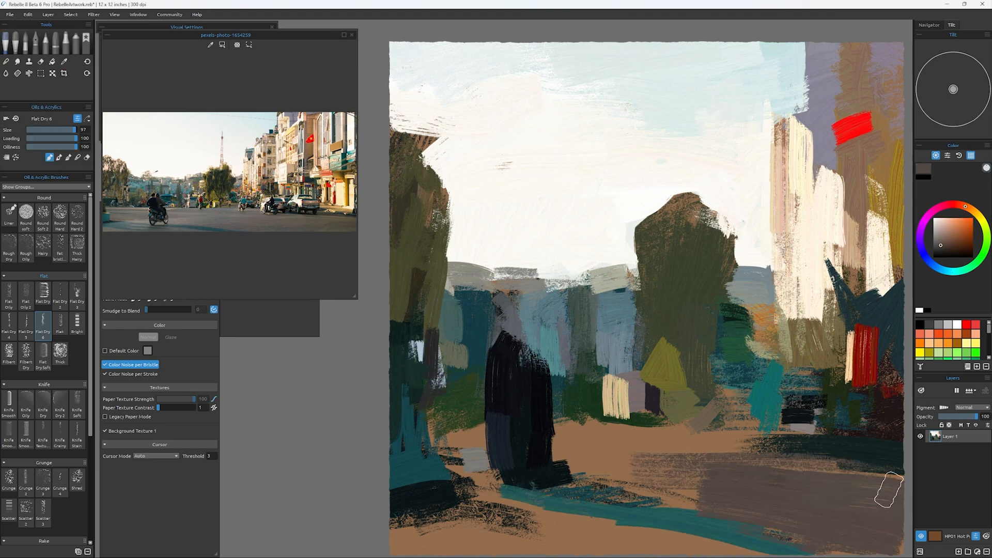
- Paint the two riders and the teal bus with Flat Dry 6 from the zoomed reference
left_click(64, 61)
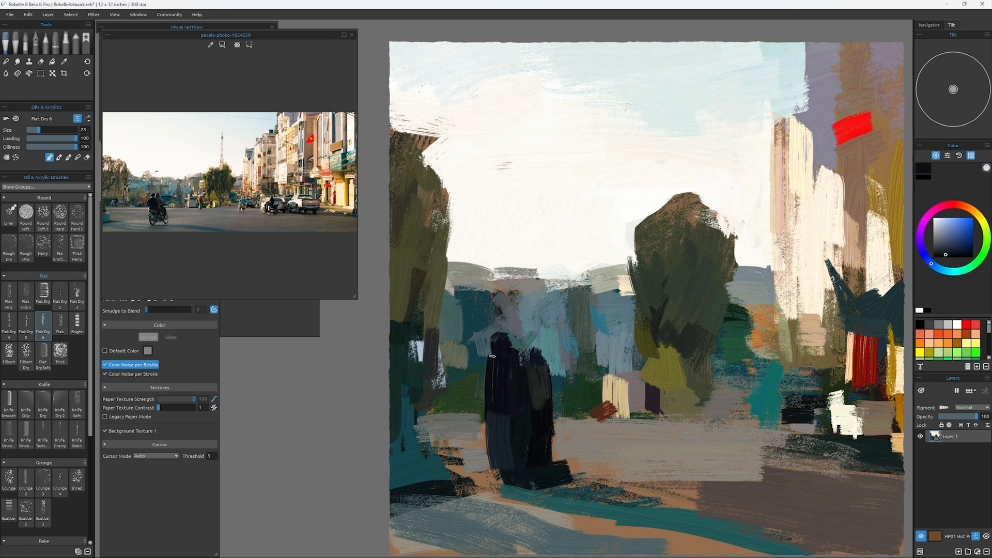
left_click(63, 61)
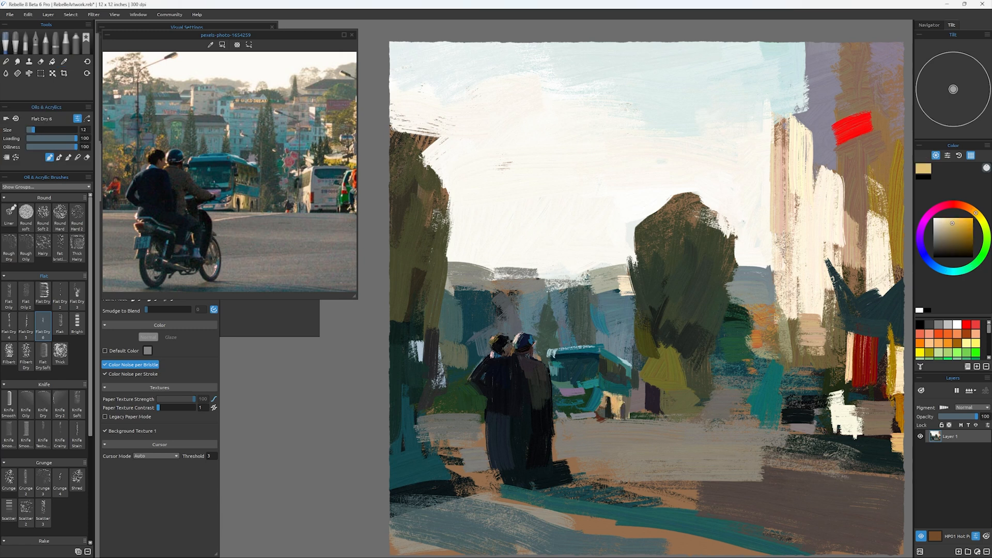
- Paint the motorbike, its cast shadow and the grey road with Flat Dry 6
left_click(952, 238)
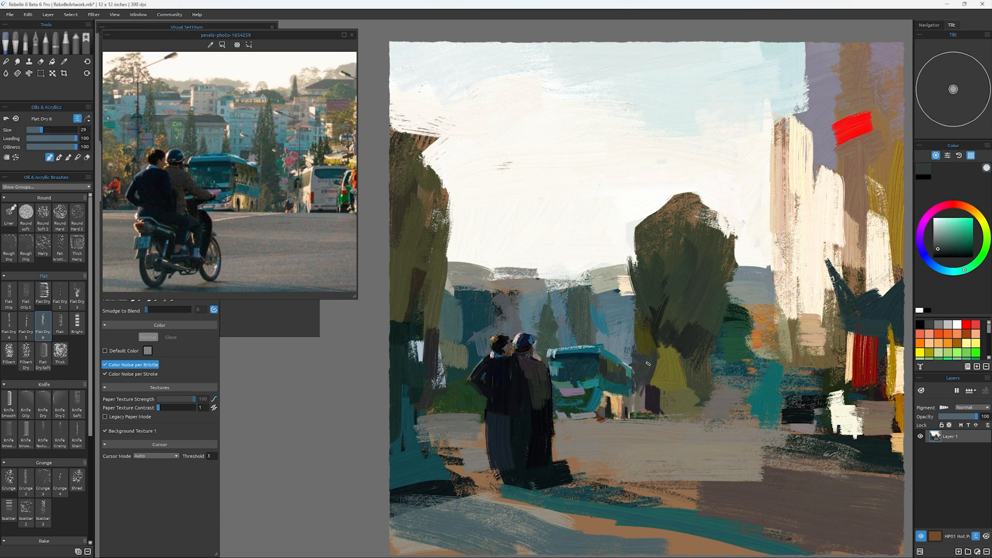
left_click(63, 61)
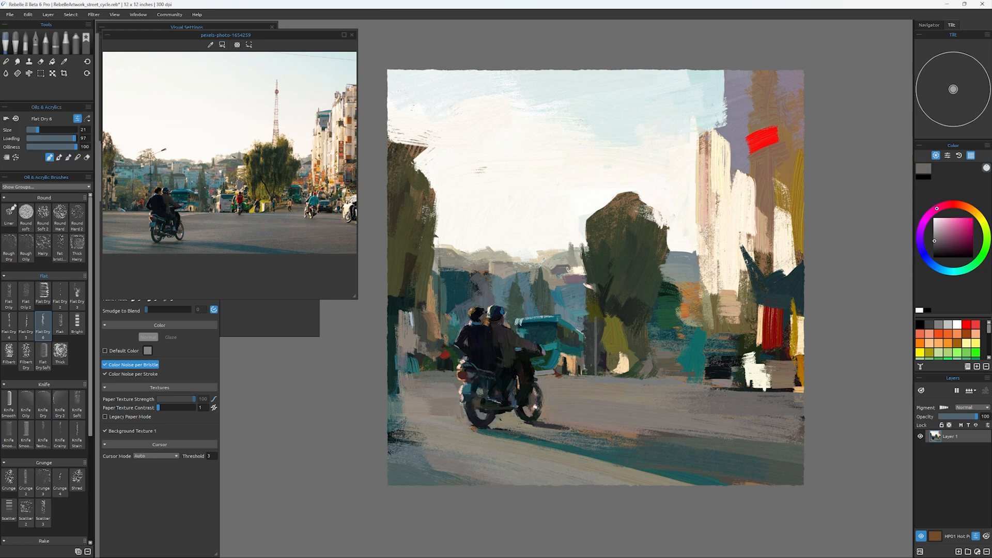
- Rework the street scene loosely with the Flat Dry oil brush against the reference
left_click(64, 61)
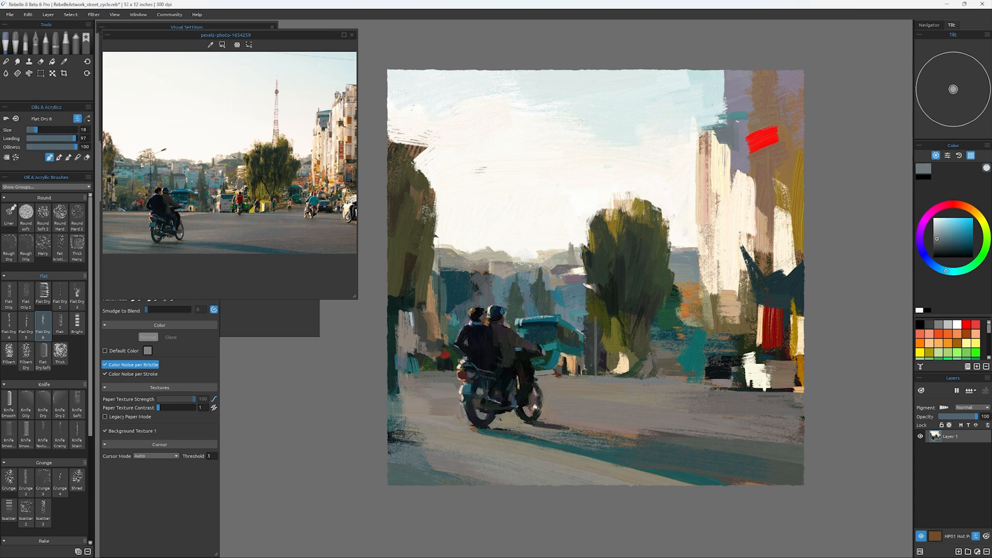
left_click(64, 61)
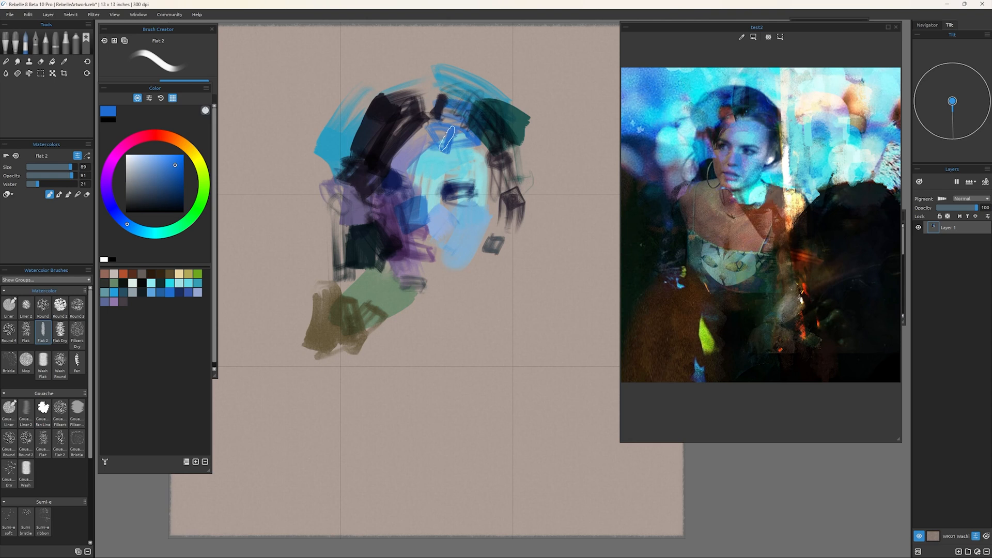
- Block in the portrait's shoulders with Flat 2 watercolor patches in terracotta and brown
left_click(168, 284)
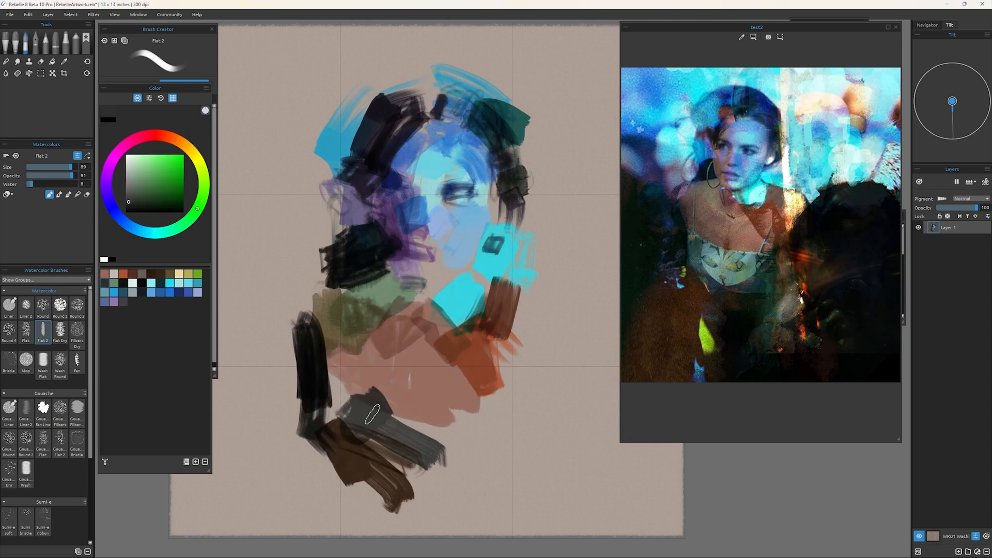
left_click_drag(373, 414, 393, 436)
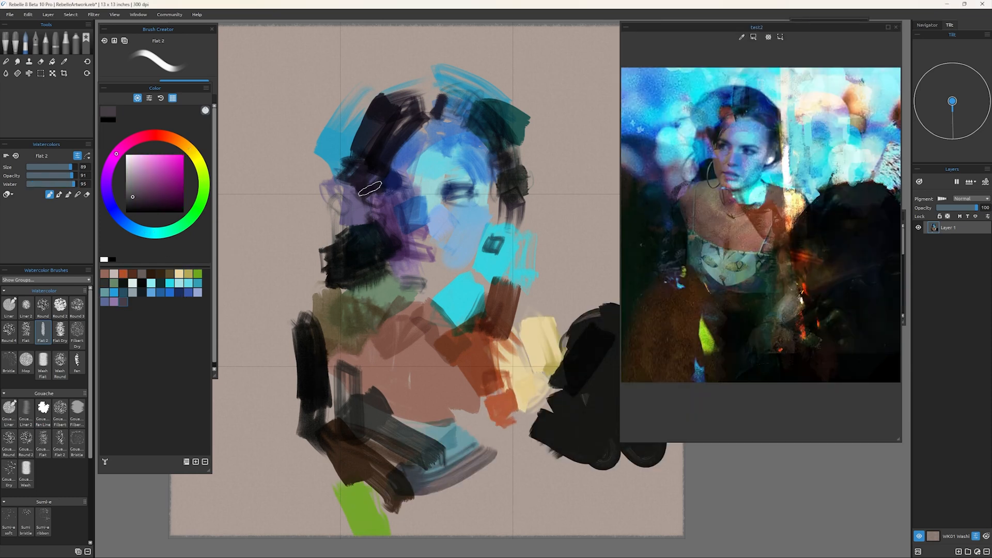
- Cycle through Texture Flat, Thick Blendy Oil and Round brushes to refine eyes, nose and lips
left_click(25, 506)
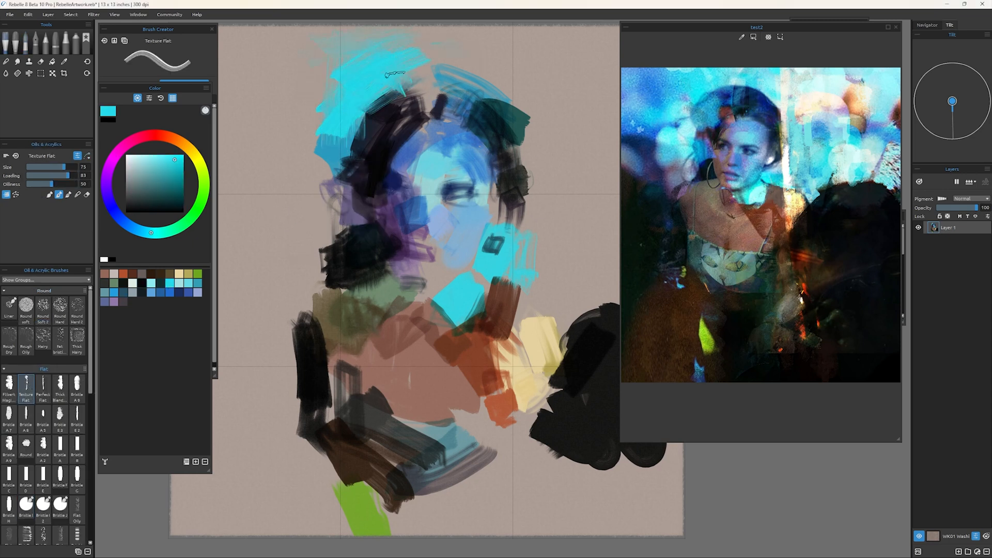
left_click(76, 384)
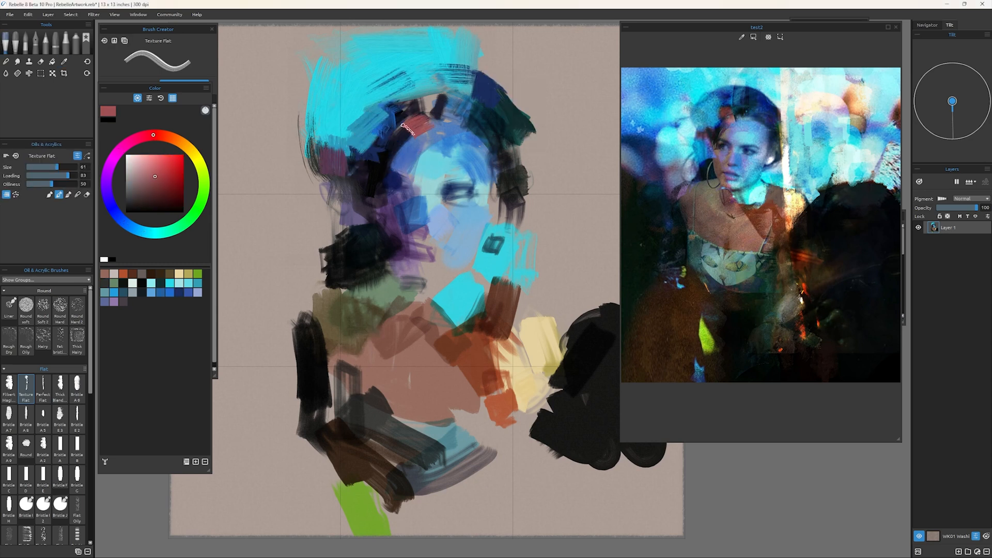
left_click(59, 382)
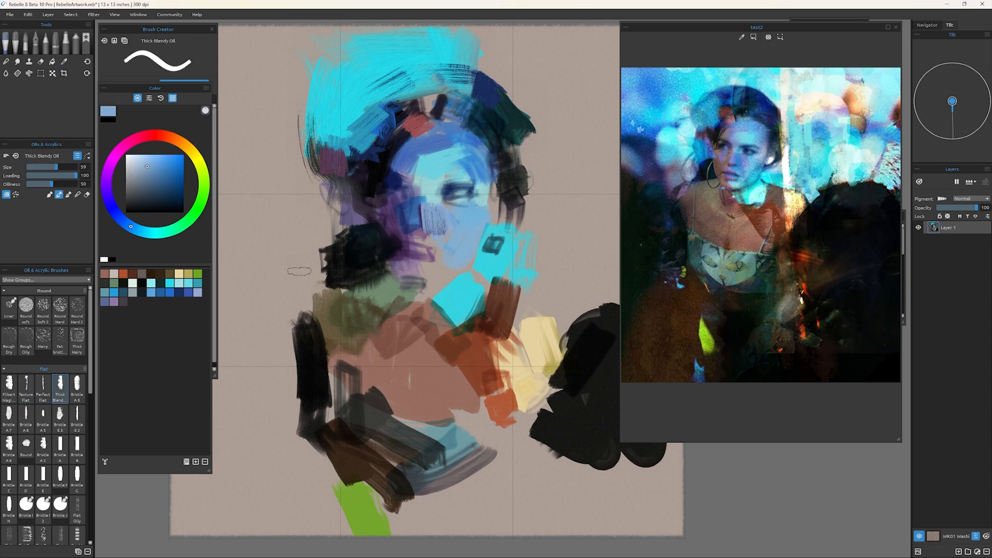
left_click(25, 444)
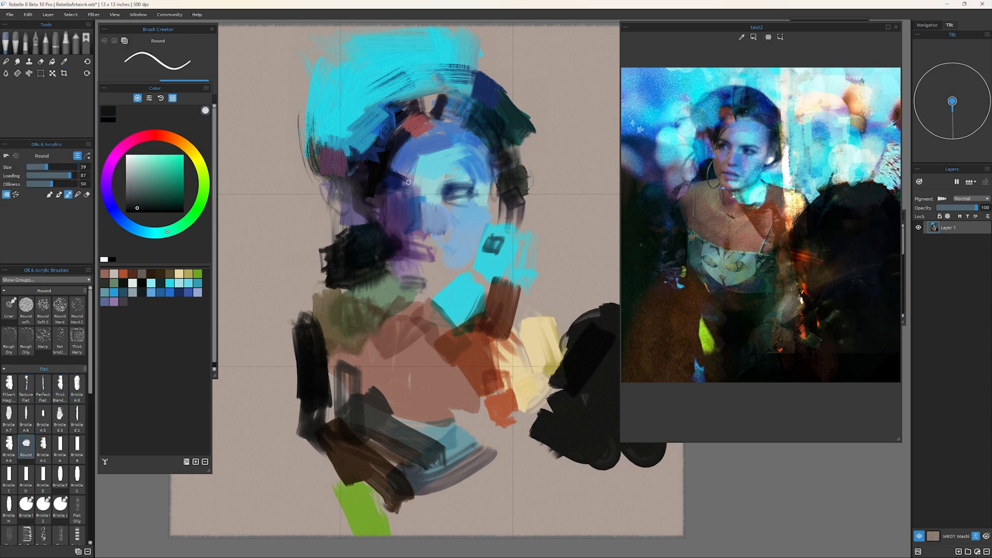
left_click(26, 382)
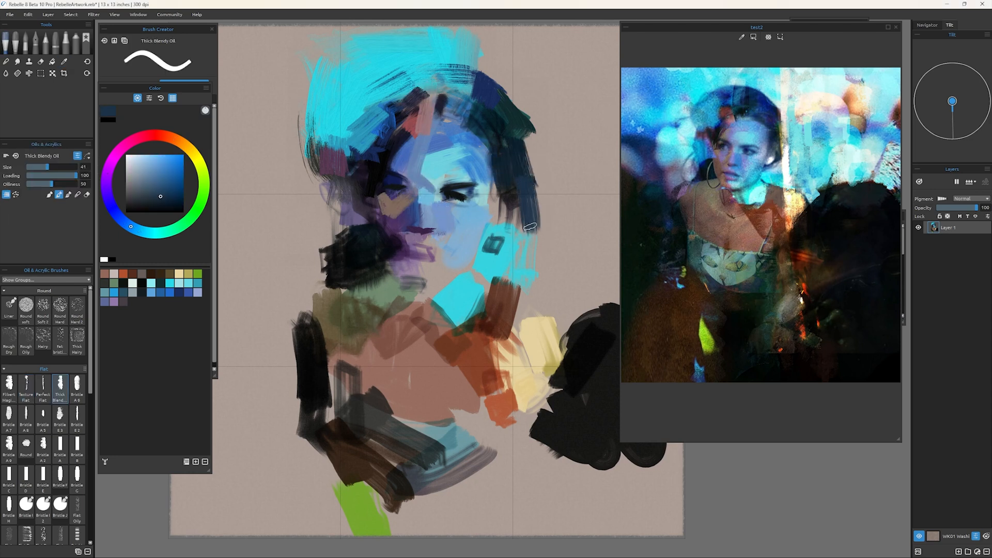
- Shape the hair with thick cyan and dark blue strokes
left_click_drag(527, 226, 495, 185)
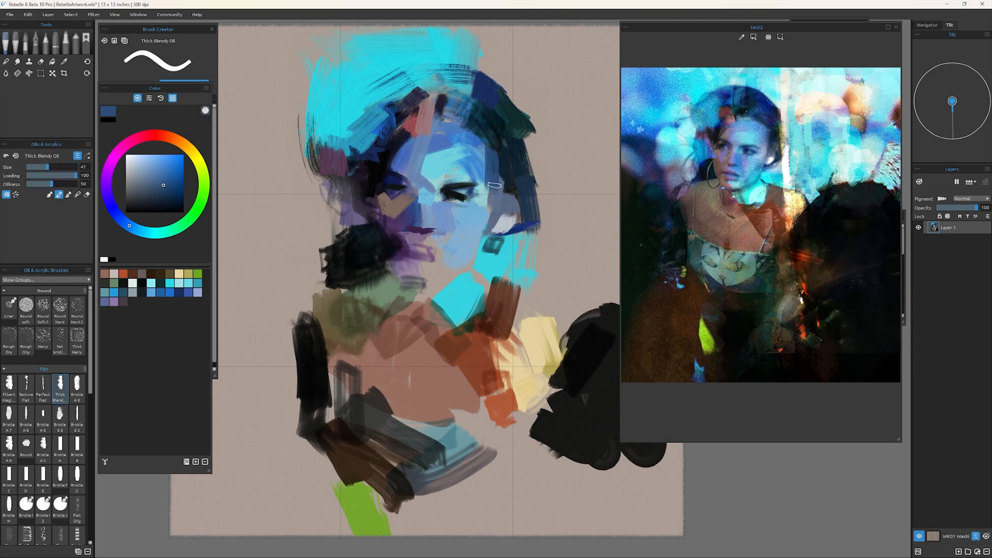
left_click_drag(494, 185, 417, 230)
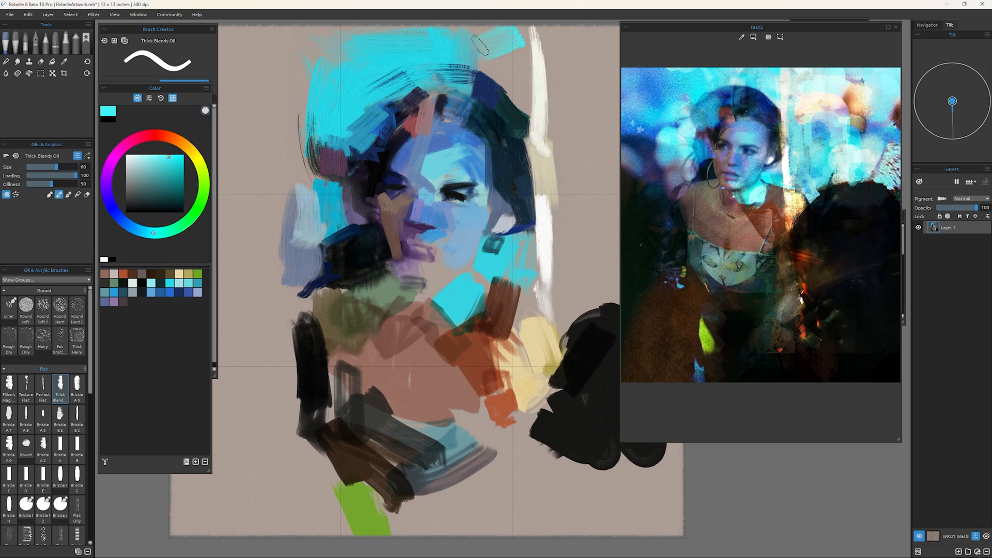
left_click(64, 61)
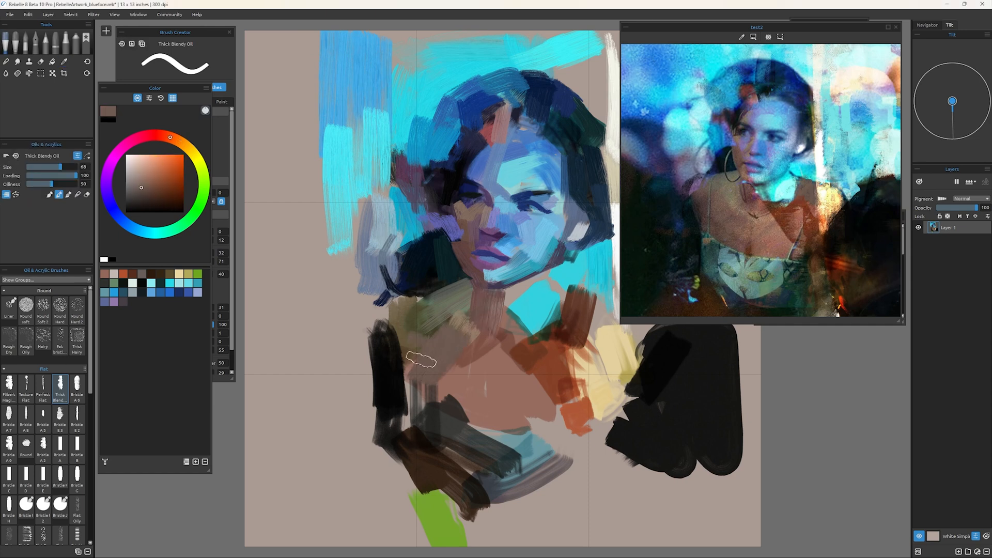
- Paint violet and grey-green strokes over the shoulder and chest with Perfect Flat and Texture Flat
left_click(43, 383)
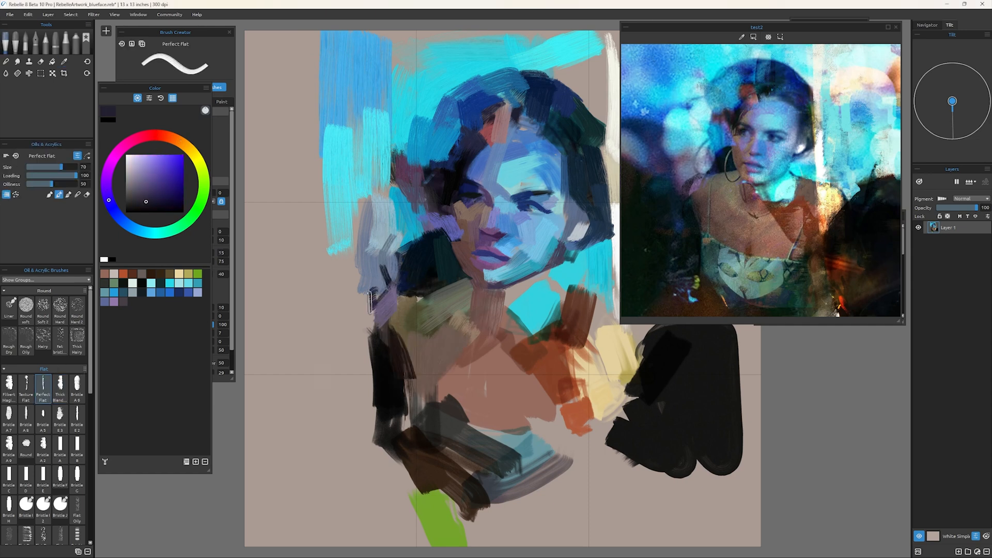
left_click(26, 382)
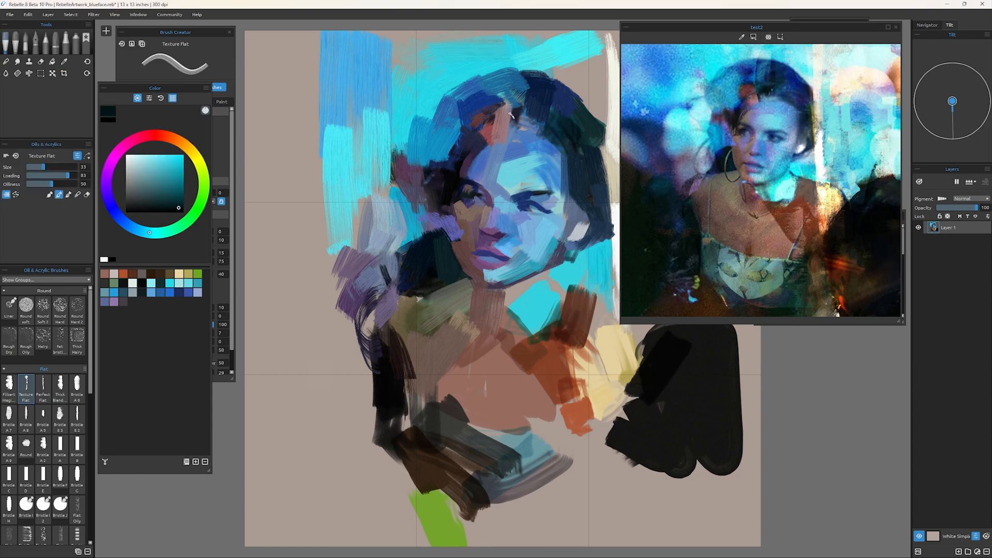
left_click(140, 168)
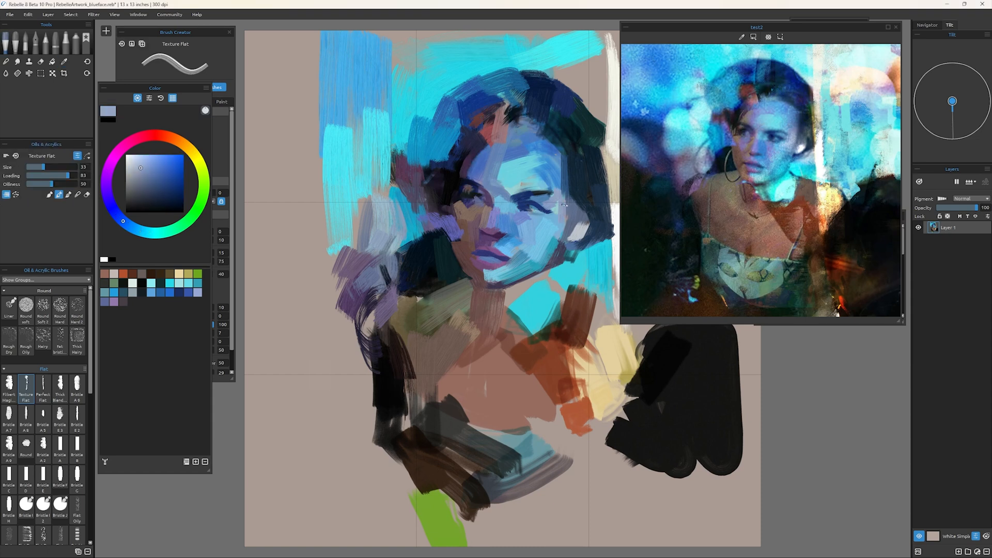
left_click(144, 135)
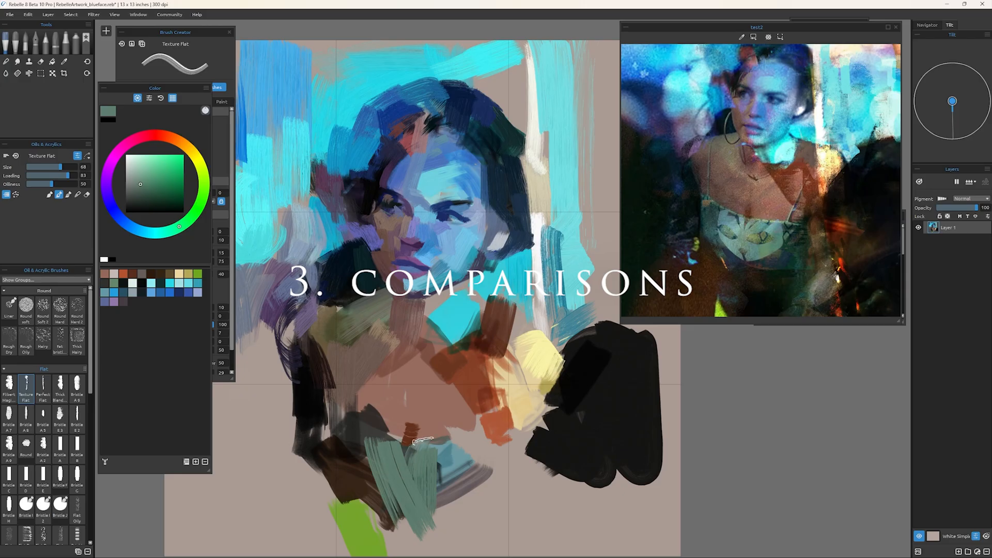
- Brush broad cyan background strokes around the head with the Bristle A8 oil brush
left_click_drag(418, 440, 348, 490)
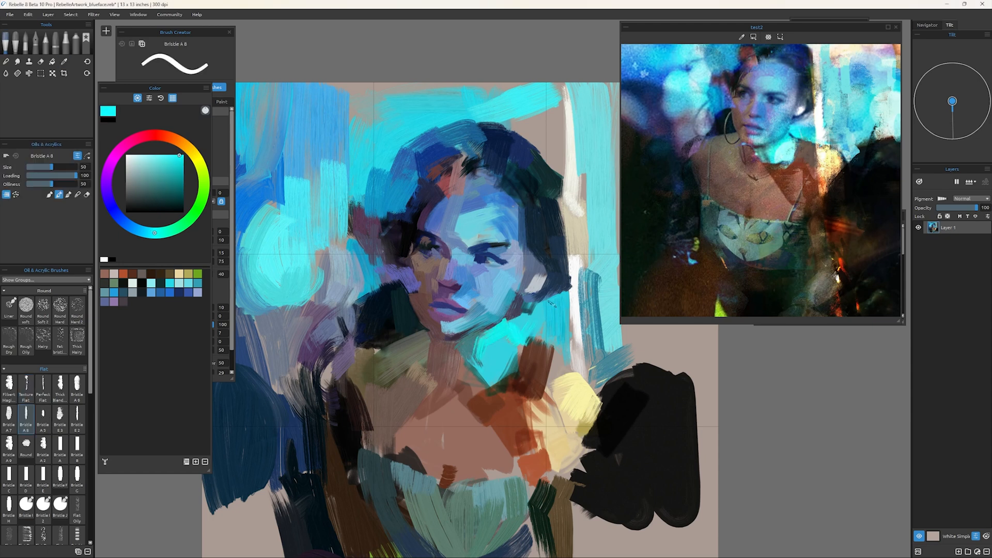
left_click(65, 61)
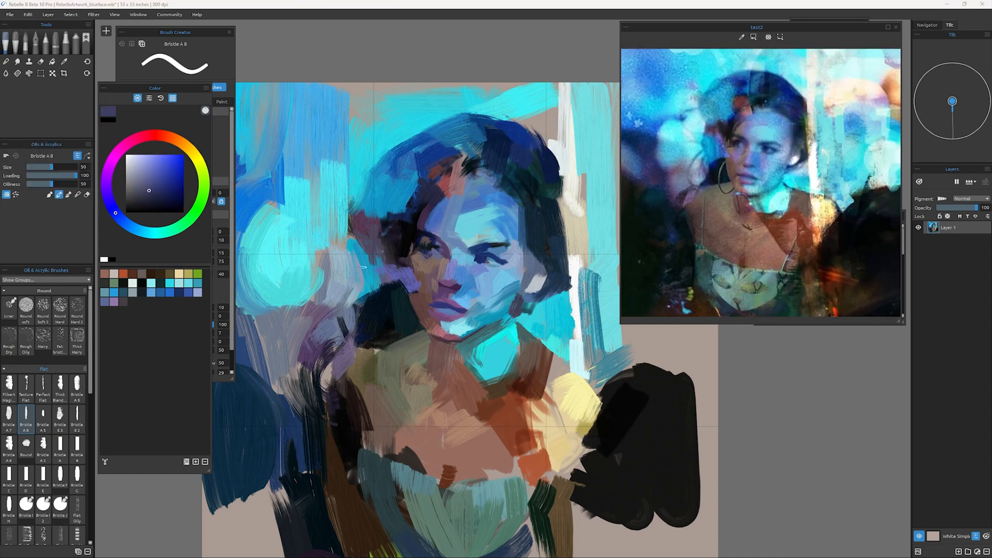
left_click(145, 156)
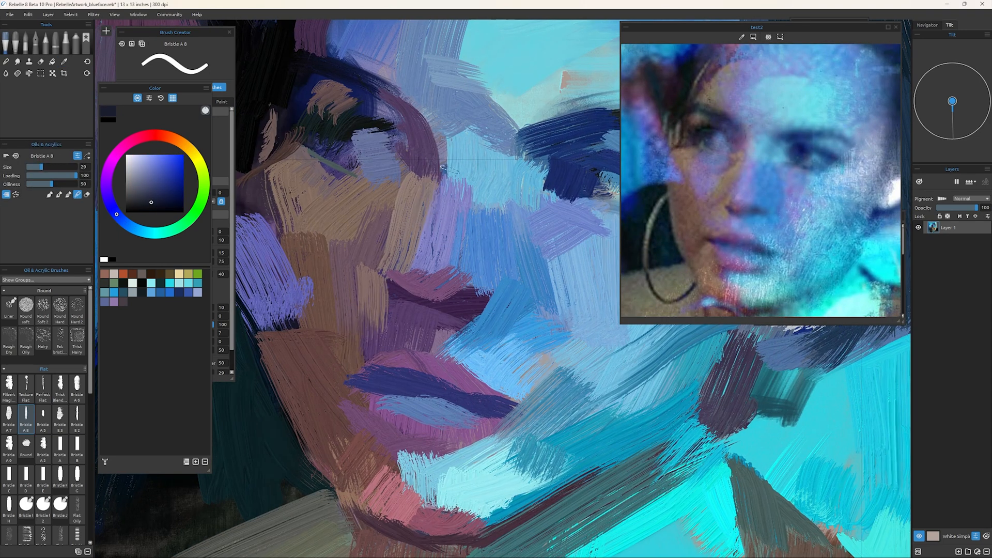
- Blend softer blue and violet strokes across the nose and lips with flat and round bristle brushes
left_click(42, 383)
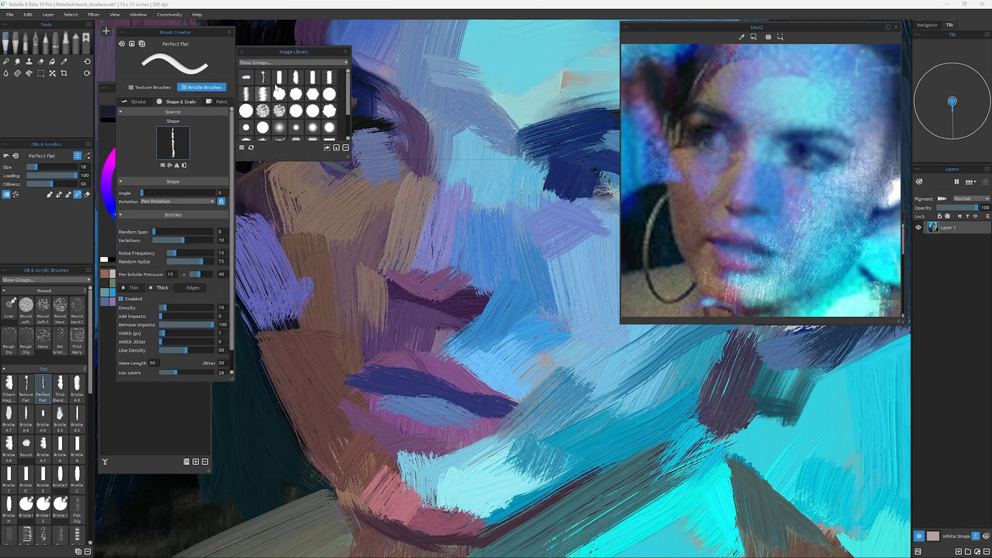
left_click(221, 102)
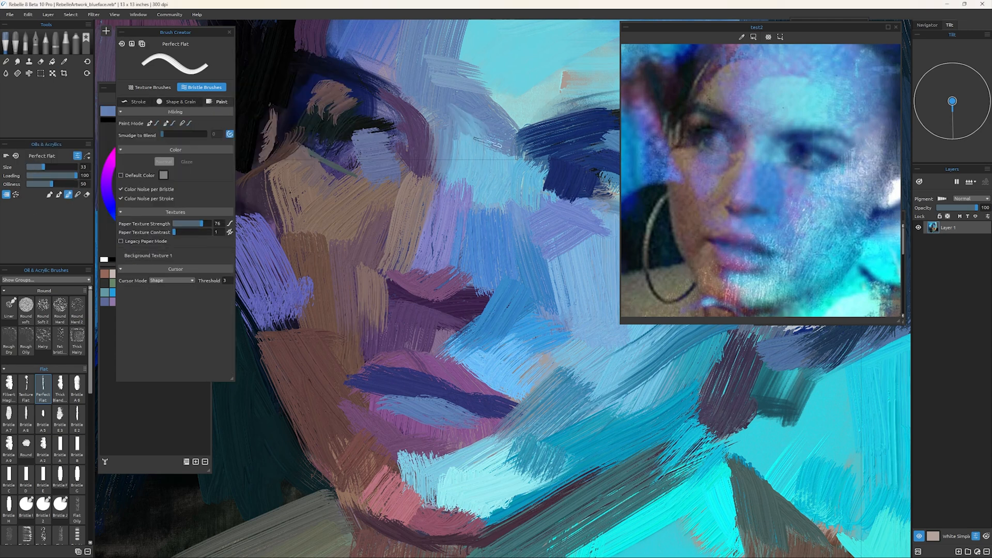
left_click(60, 384)
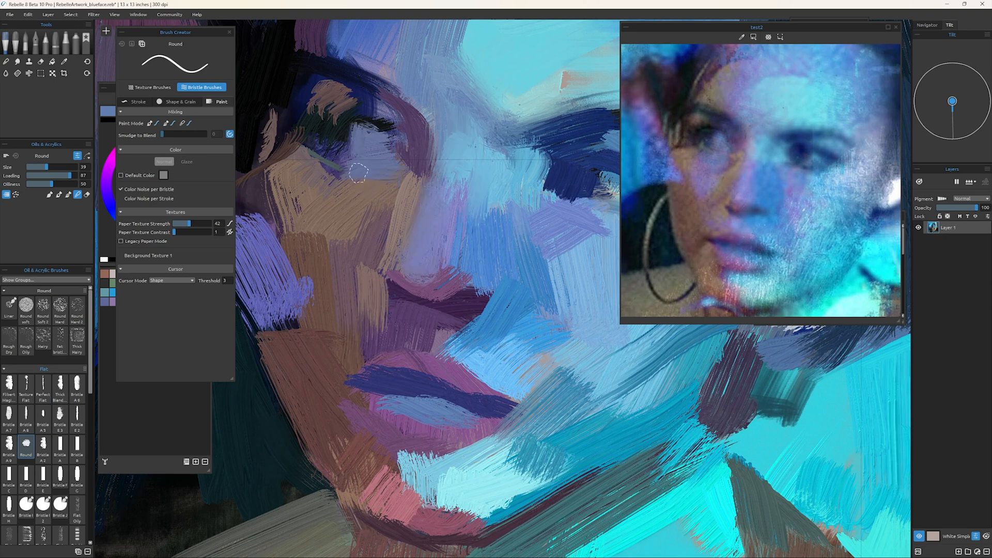
left_click_drag(359, 170, 379, 149)
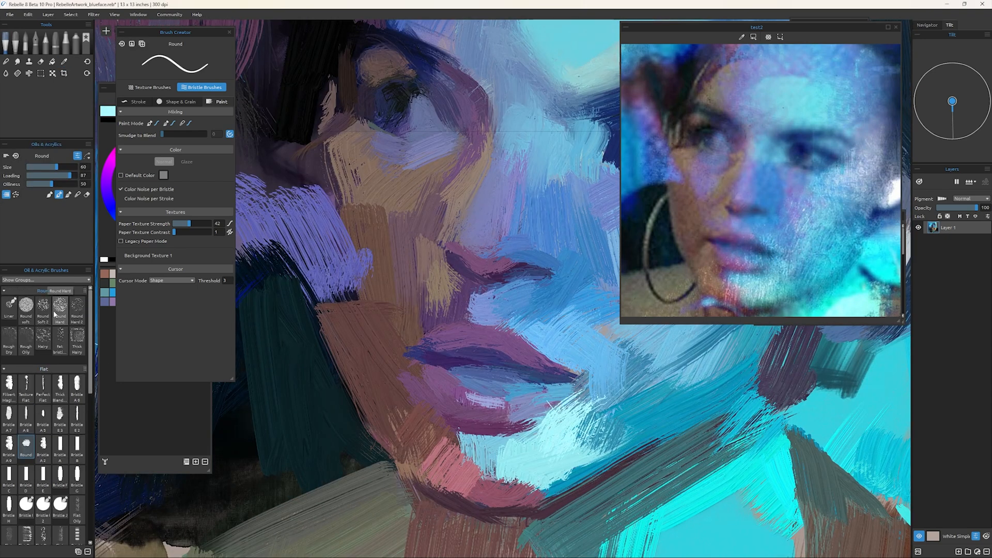
- Darken the eye socket and upper eyelid line with the smaller Bristle A 2 brush
left_click(42, 449)
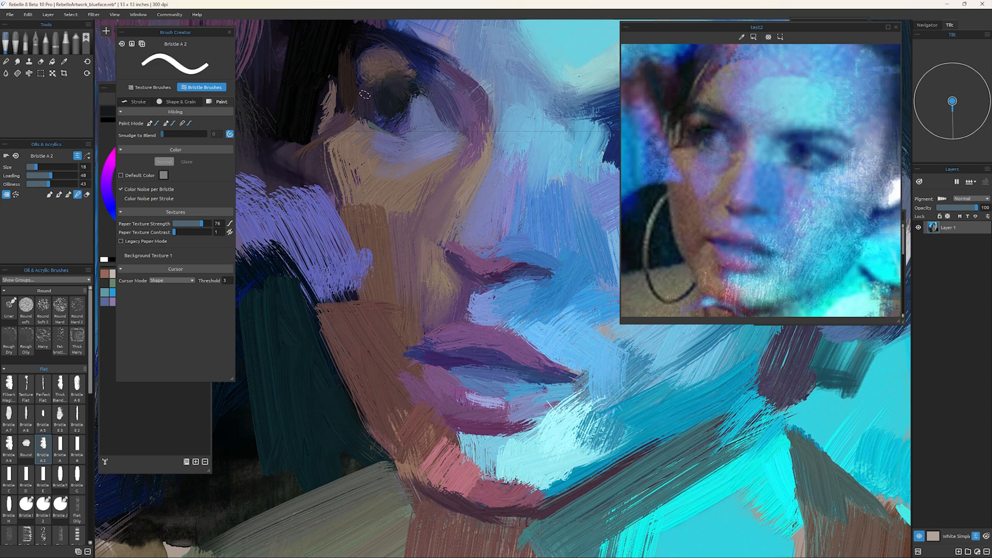
left_click_drag(364, 95, 397, 315)
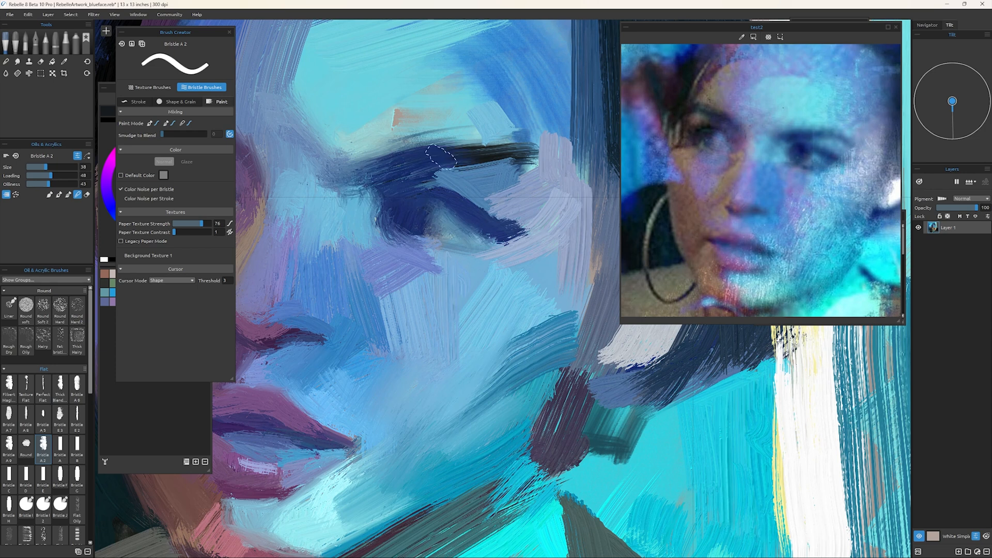
left_click_drag(447, 158, 399, 307)
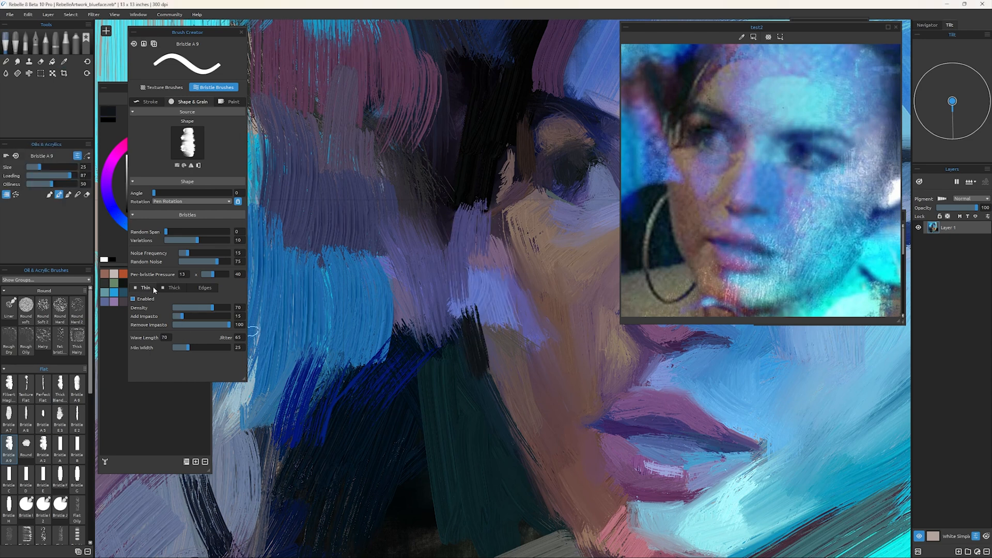
- Sample a skin tone from the reference and paint light lilac strokes beside the eye with Bristle A 3
left_click(174, 288)
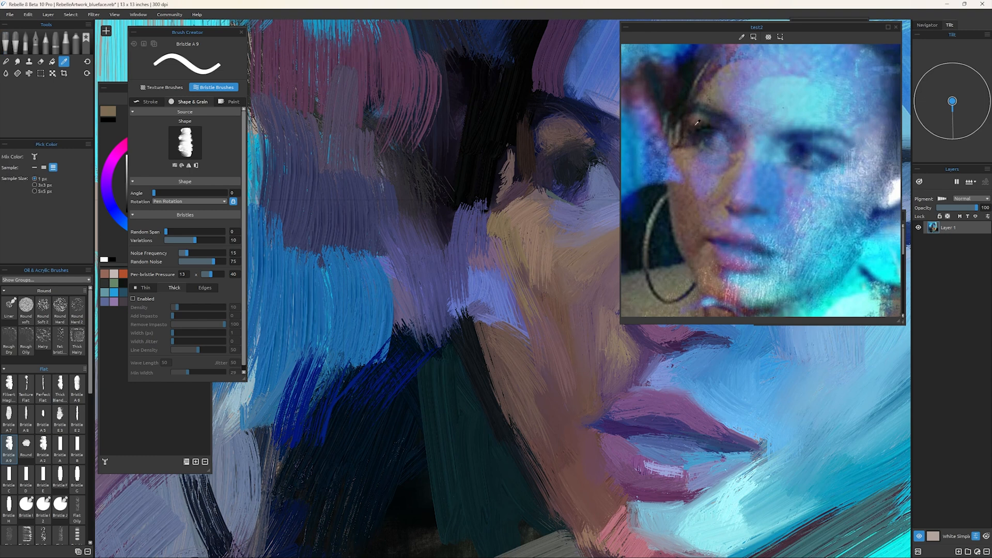
left_click_drag(503, 107, 569, 196)
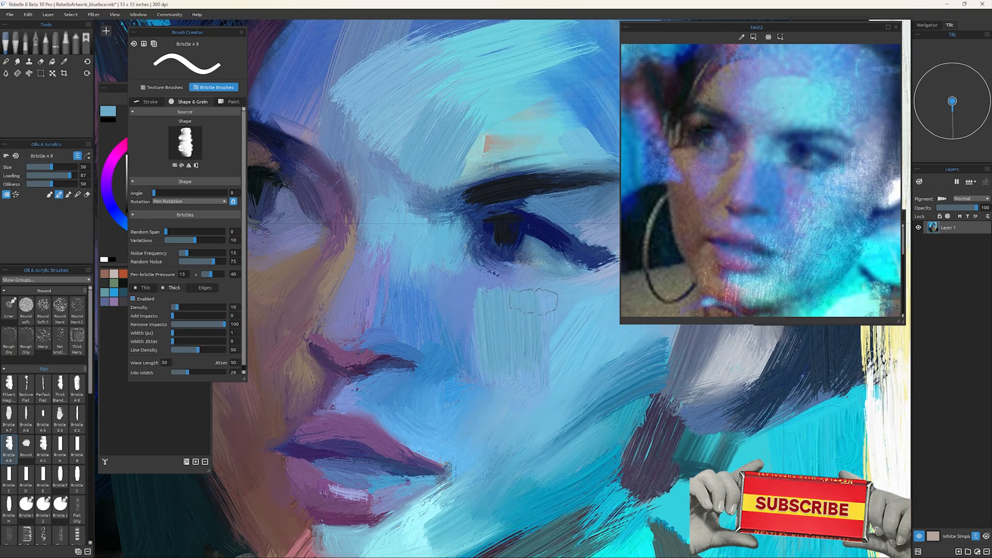
left_click(150, 102)
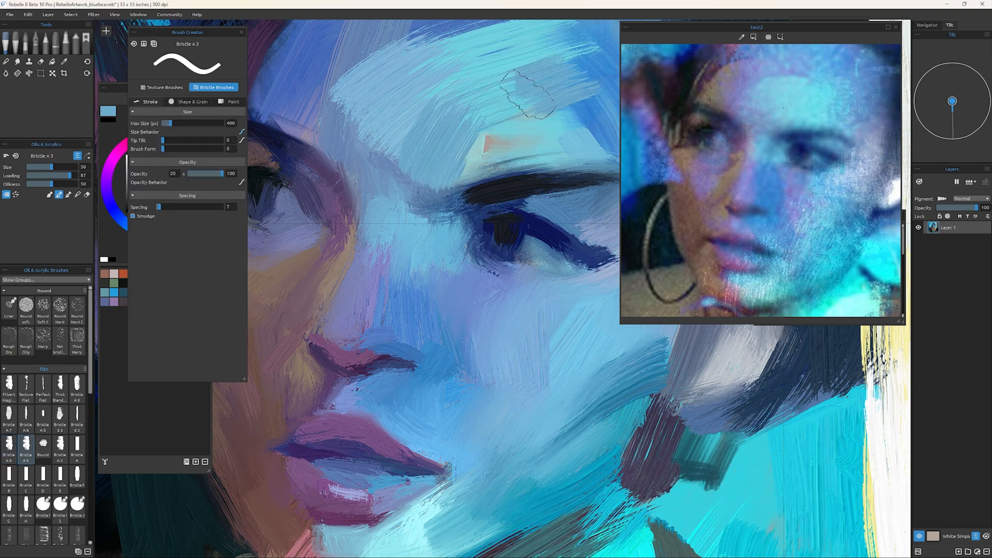
left_click(190, 102)
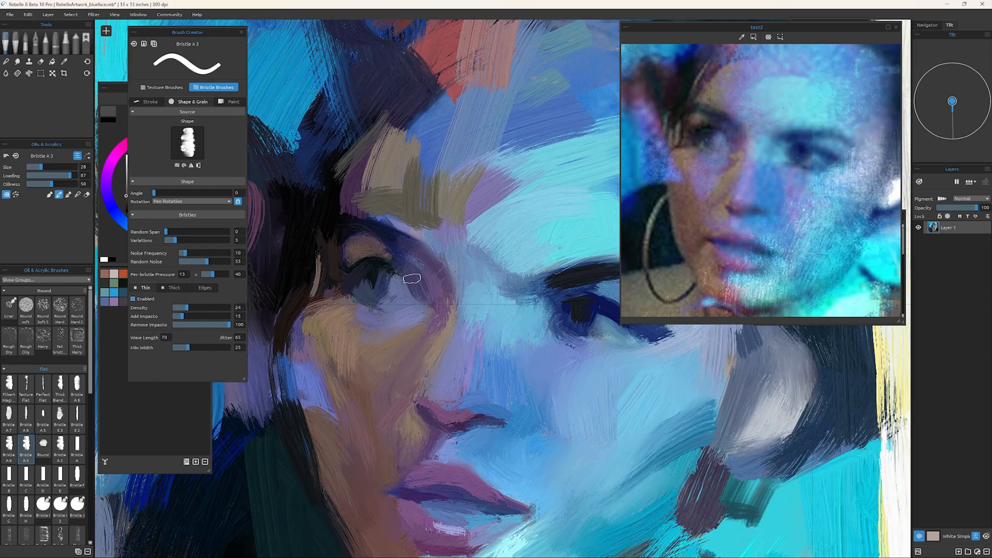
left_click_drag(412, 278, 617, 379)
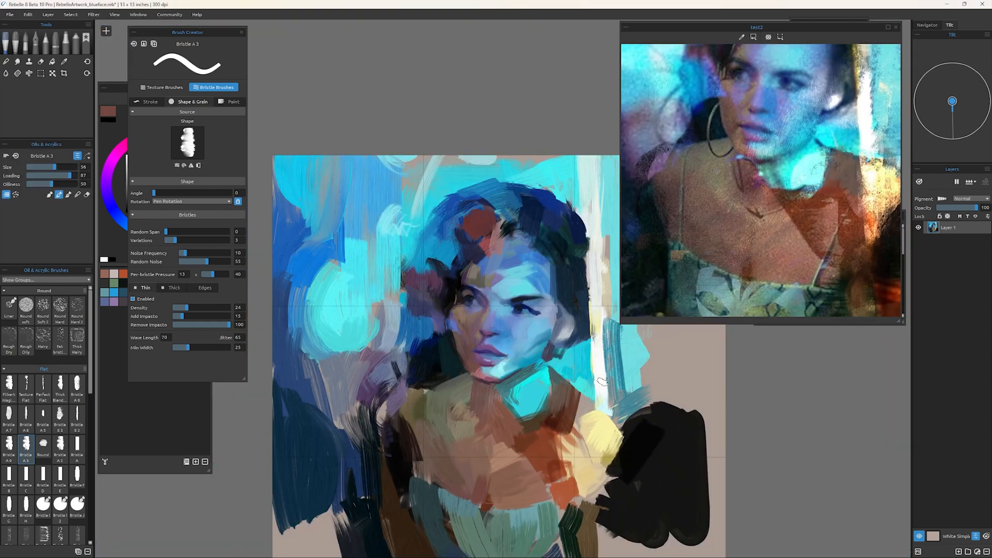
- Add a pale blue highlight under the chin and sample a colour near the neck
left_click(63, 60)
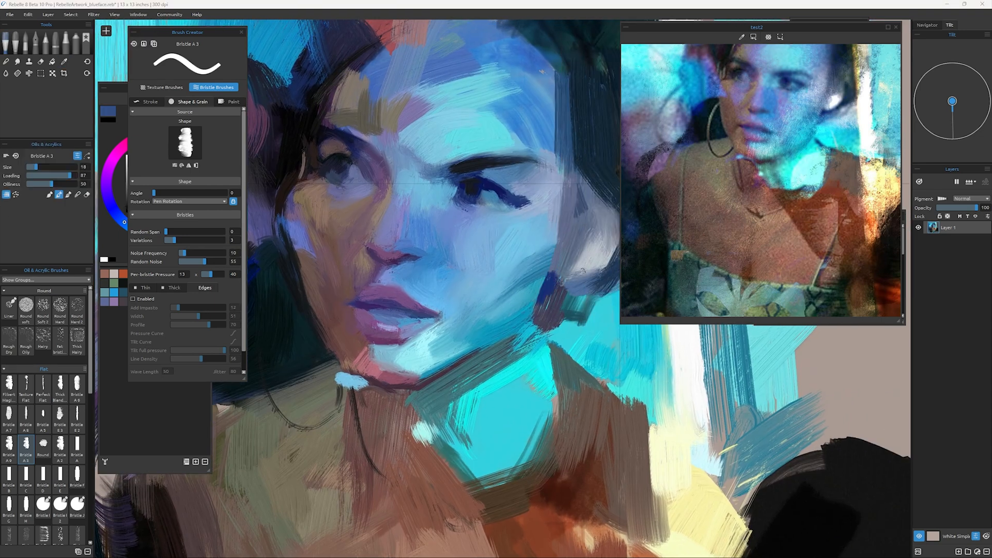
left_click(63, 60)
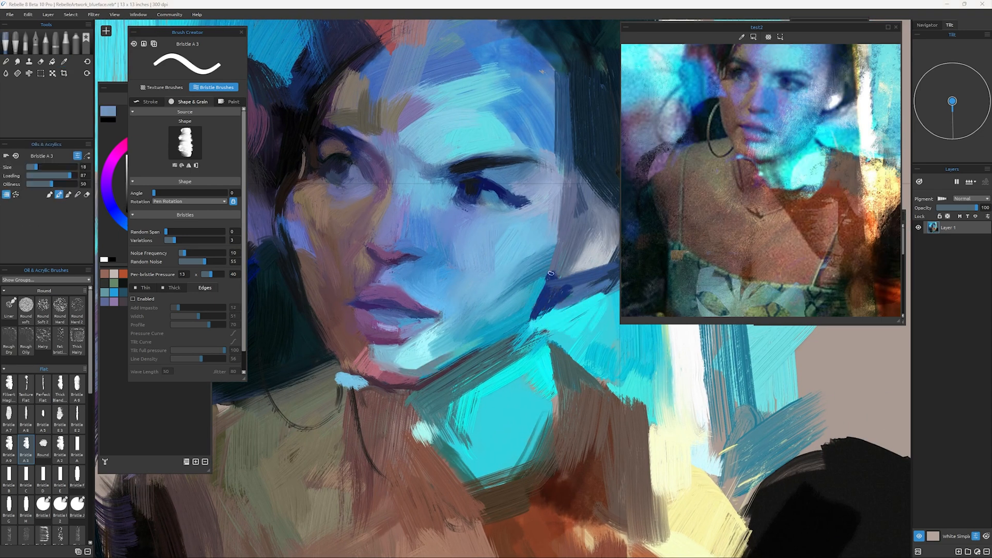
left_click(63, 61)
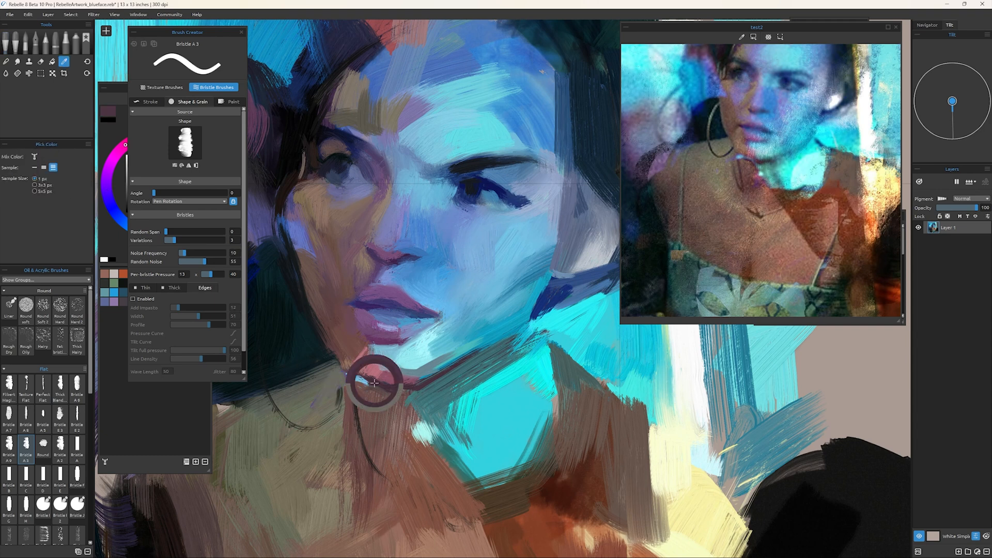